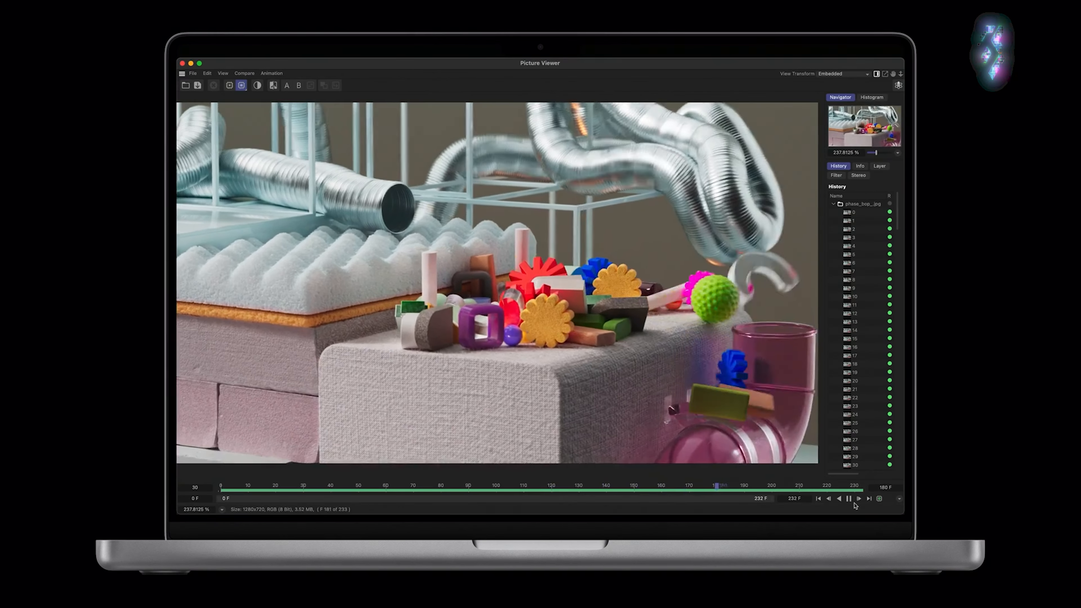
click(855, 280)
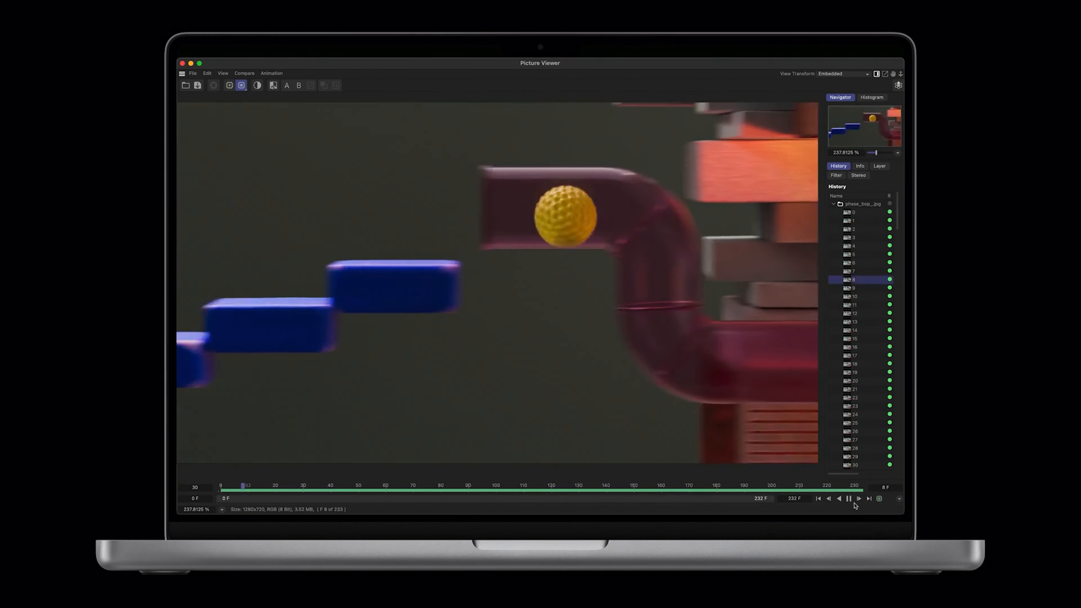